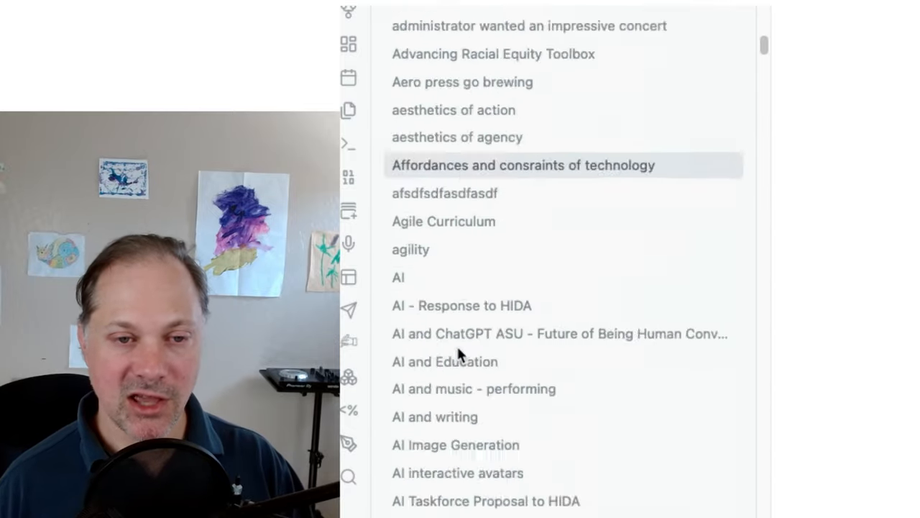
- Scroll the file explorer to the top and open the -Home note
{"action": "scroll", "scroll_direction": "up", "scroll_amount": 3}
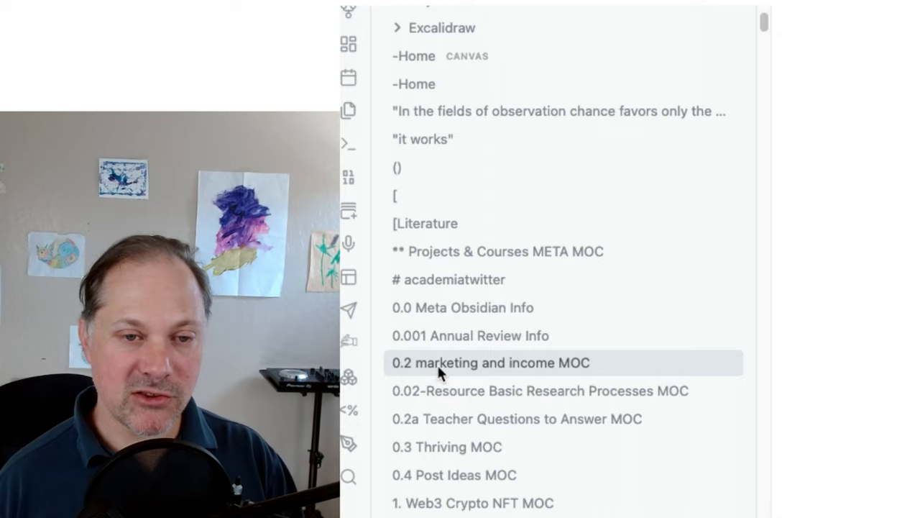
{"action": "mouse_move", "coordinate": [410, 308]}
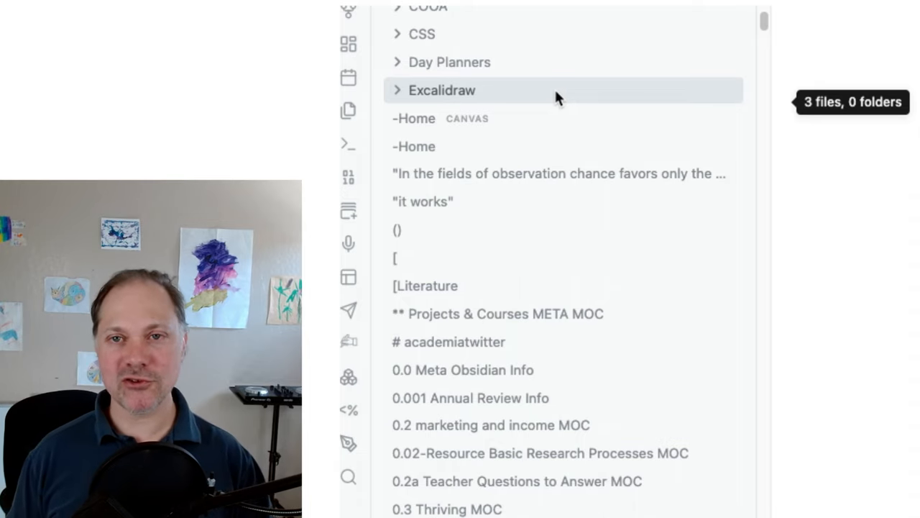
{"action": "mouse_move", "coordinate": [445, 109]}
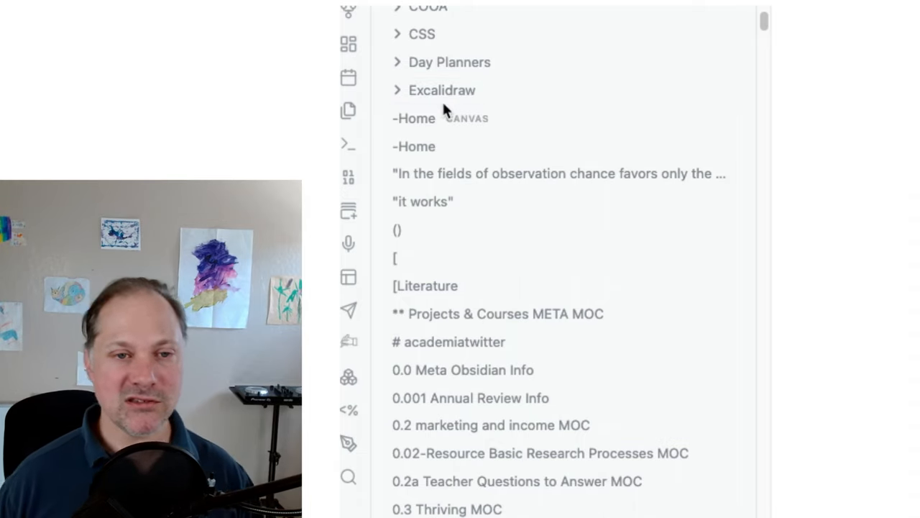
{"action": "left_click", "coordinate": [414, 146]}
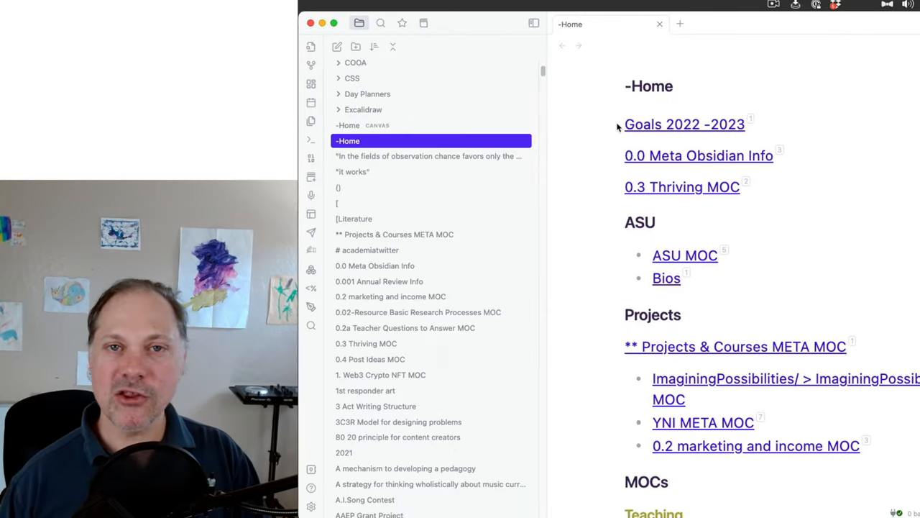
{"action": "mouse_move", "coordinate": [367, 125]}
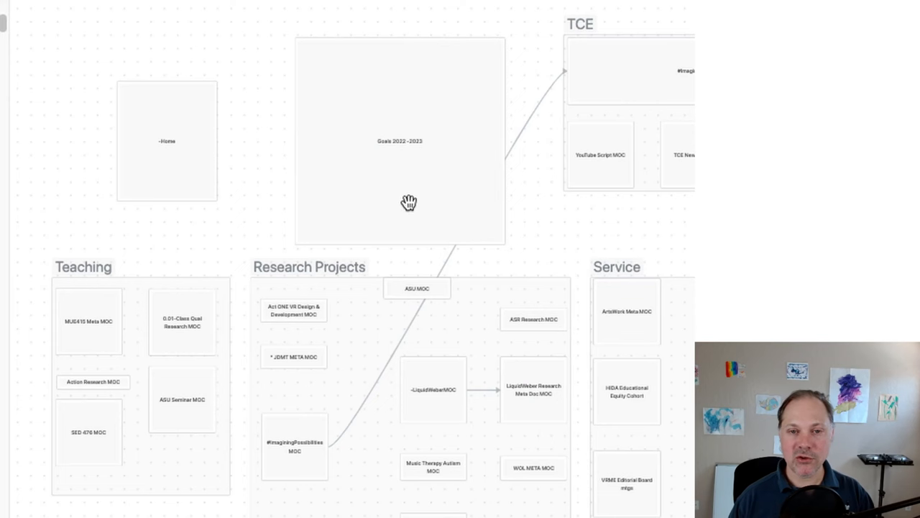
{"action": "mouse_move", "coordinate": [170, 149]}
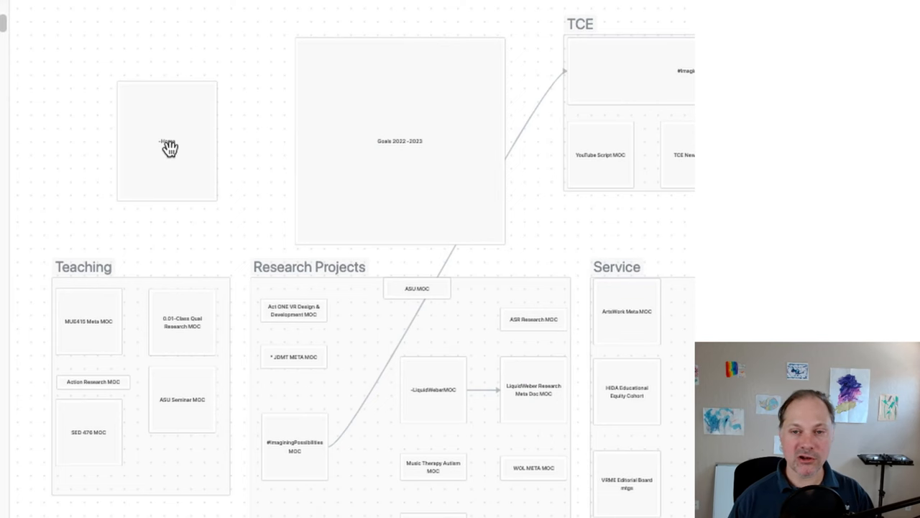
{"action": "mouse_move", "coordinate": [371, 126]}
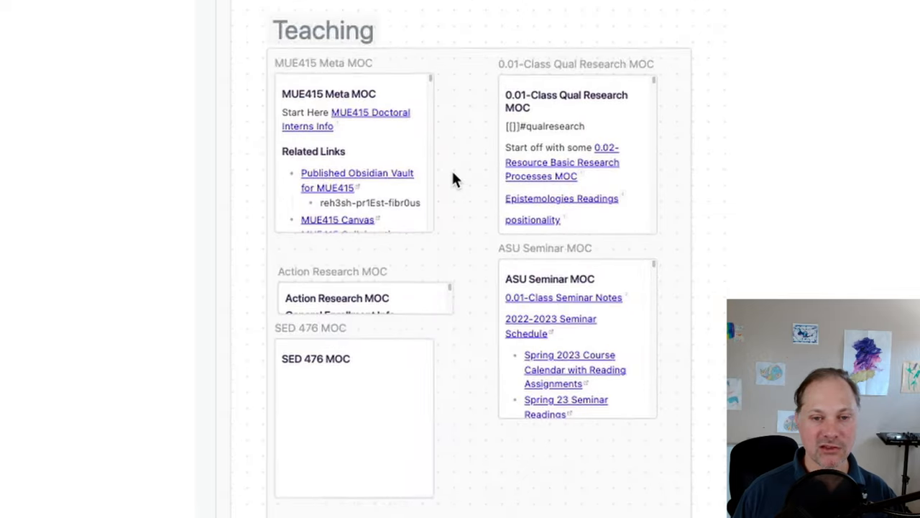
- Scroll the -Home canvas toward the Teaching group's MOC cards
{"action": "scroll", "scroll_direction": "down", "scroll_amount": 3}
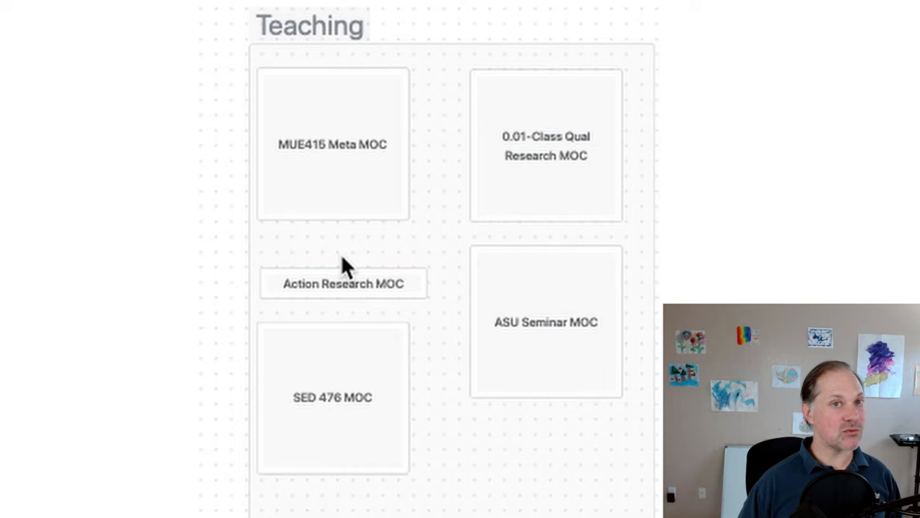
{"action": "mouse_move", "coordinate": [350, 252]}
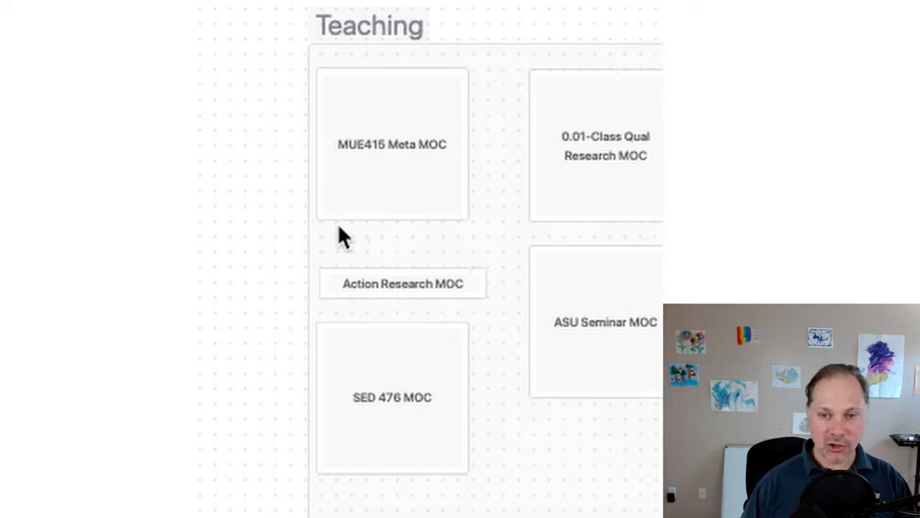
- Scroll the canvas through the Research Projects and Service groups
{"action": "scroll", "scroll_direction": "down", "scroll_amount": 3}
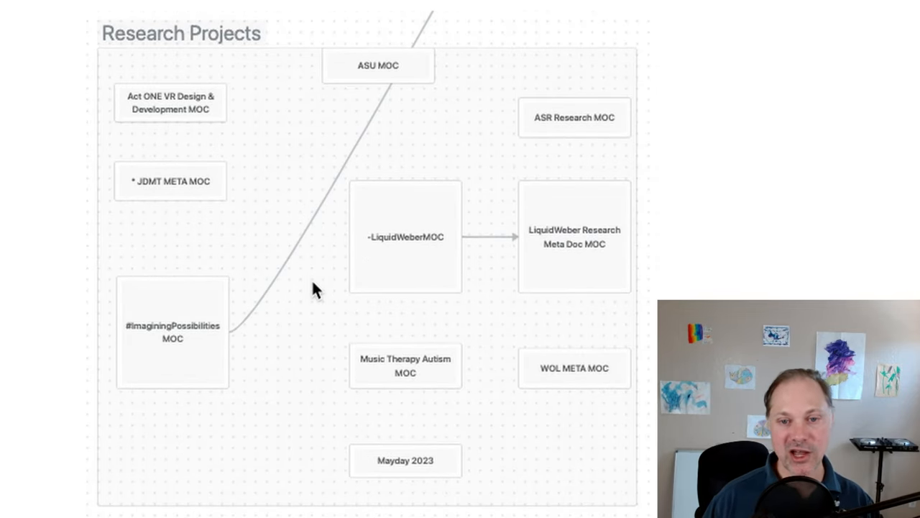
{"action": "mouse_move", "coordinate": [310, 280]}
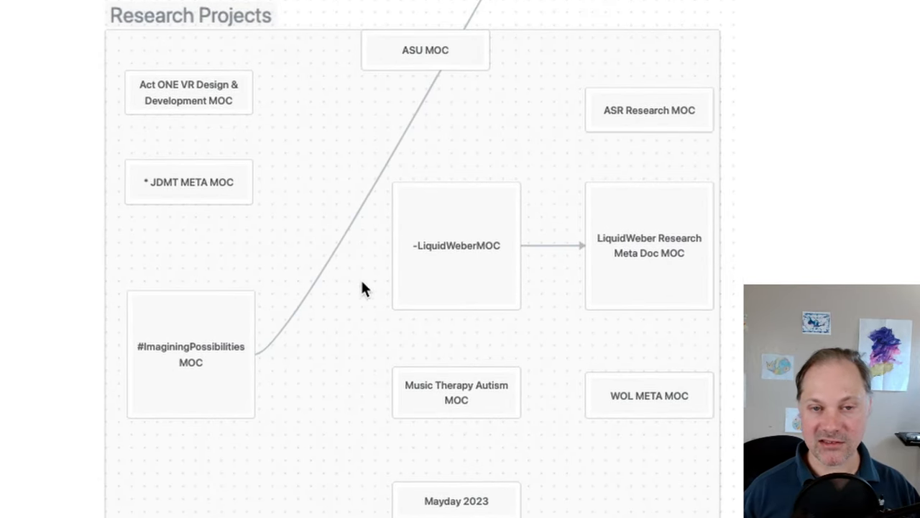
{"action": "mouse_move", "coordinate": [431, 87]}
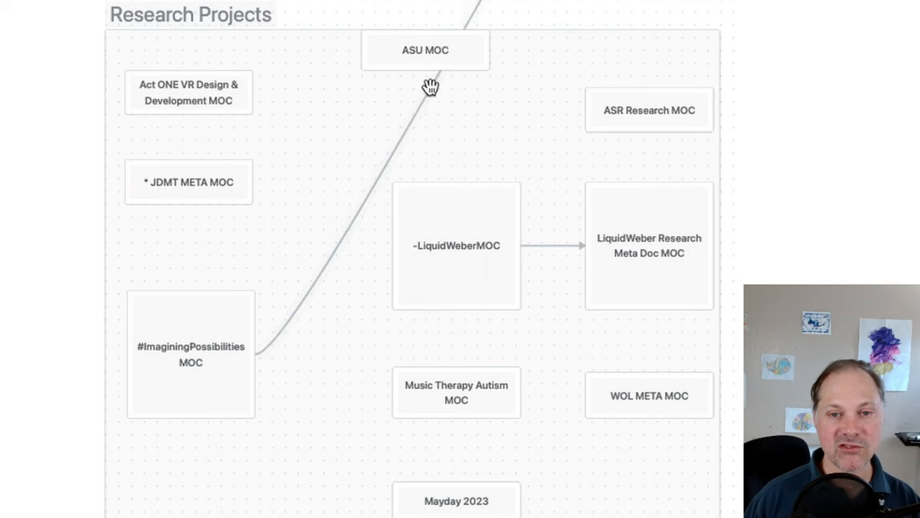
{"action": "mouse_move", "coordinate": [419, 25]}
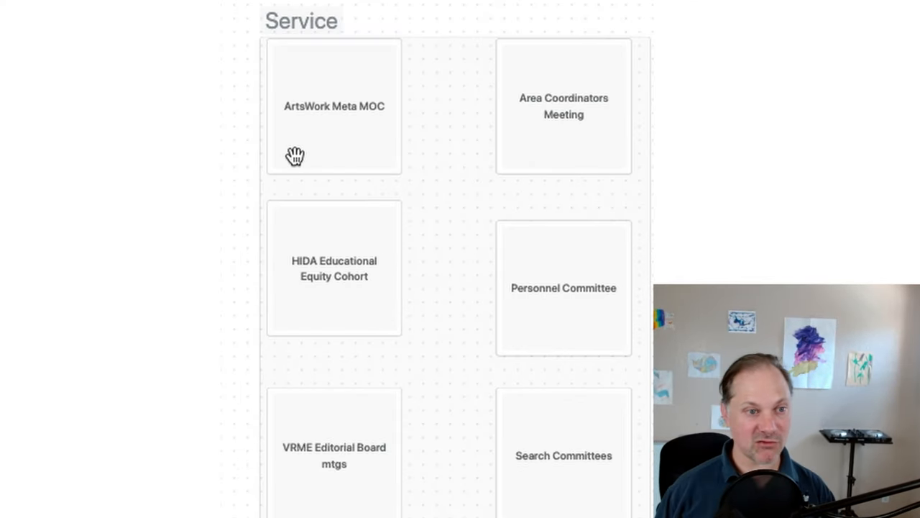
{"action": "mouse_move", "coordinate": [292, 206]}
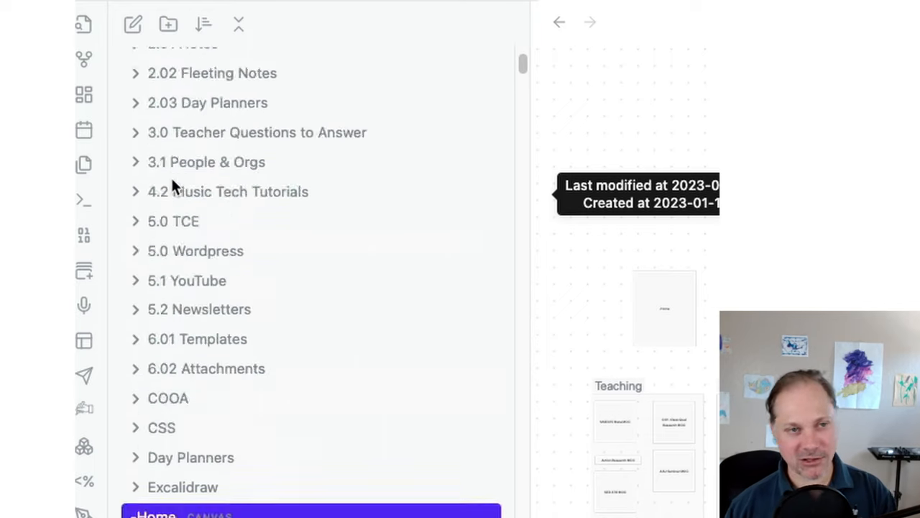
- Scroll the file explorer up to the top of the MUSIC ED vault
{"action": "scroll", "scroll_direction": "up", "scroll_amount": 3}
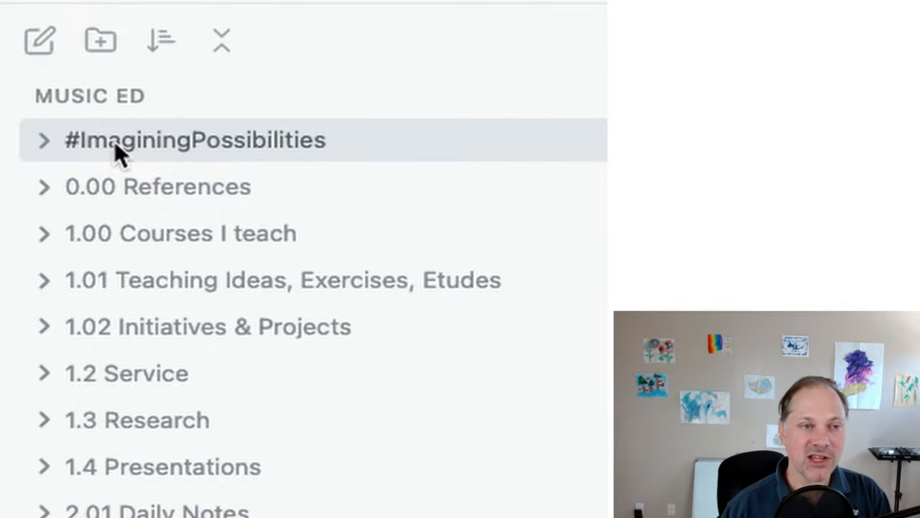
{"action": "mouse_move", "coordinate": [76, 159]}
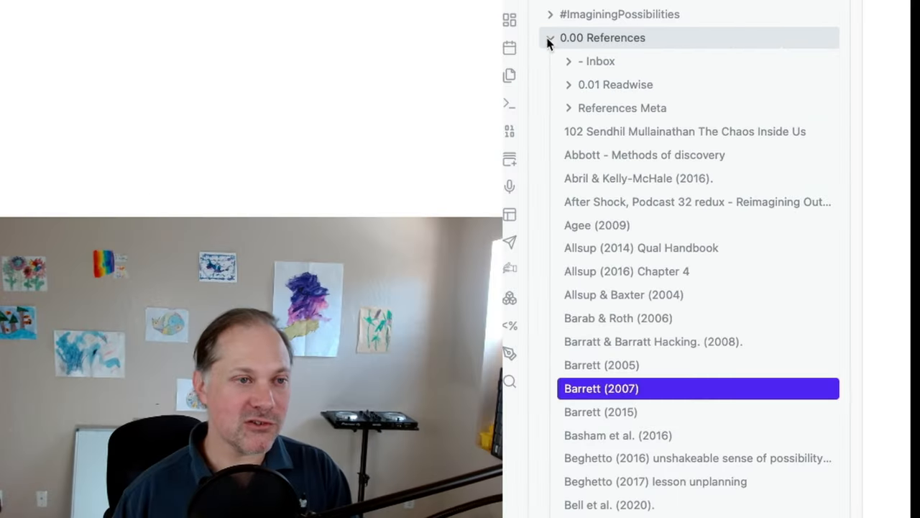
{"action": "scroll", "scroll_direction": "down", "scroll_amount": 3}
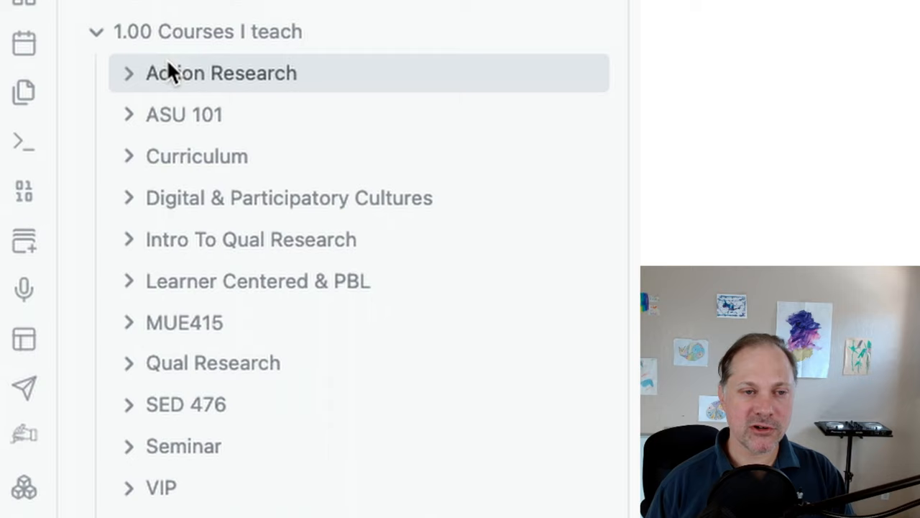
{"action": "mouse_move", "coordinate": [140, 105]}
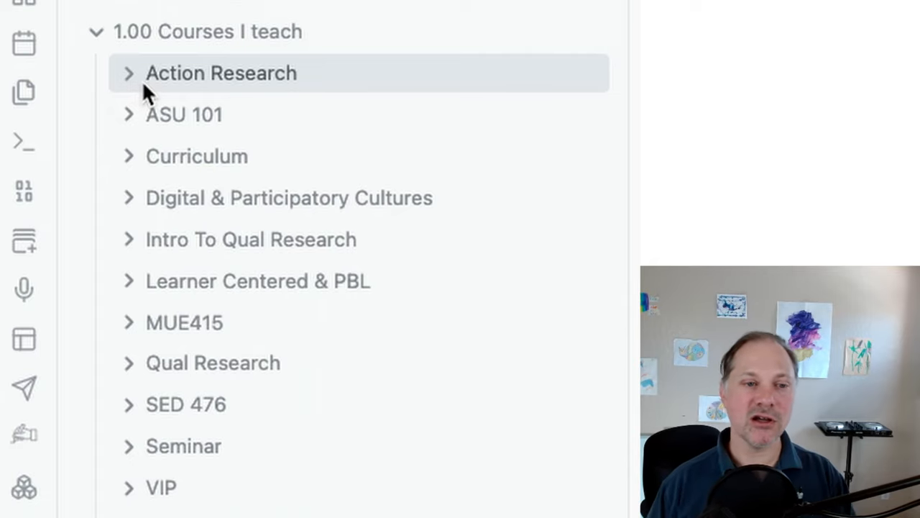
- Scroll down the file list and expand the Qual Research course folder
{"action": "scroll", "scroll_direction": "down", "scroll_amount": 3}
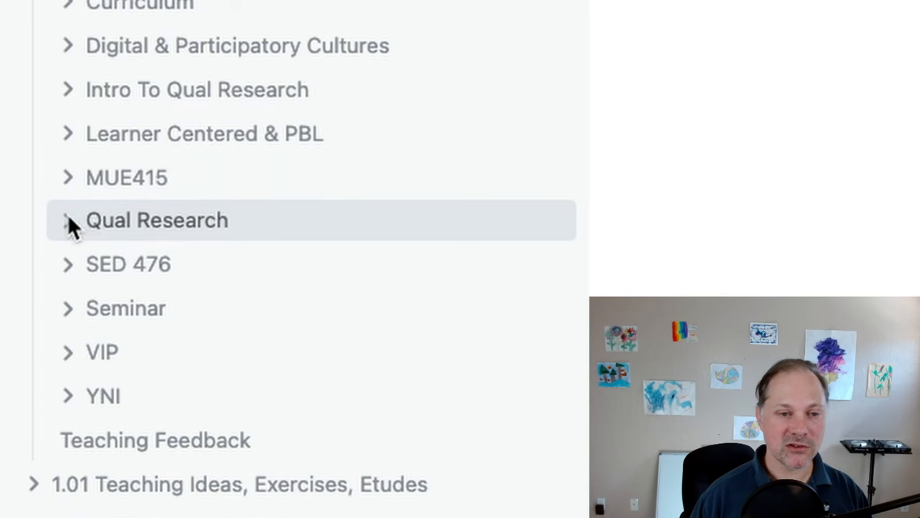
{"action": "left_click", "coordinate": [68, 220]}
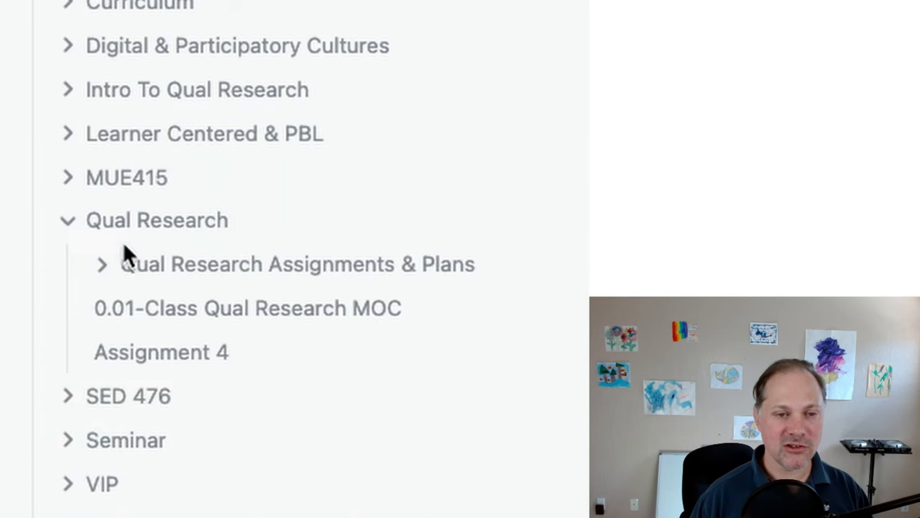
{"action": "mouse_move", "coordinate": [137, 338]}
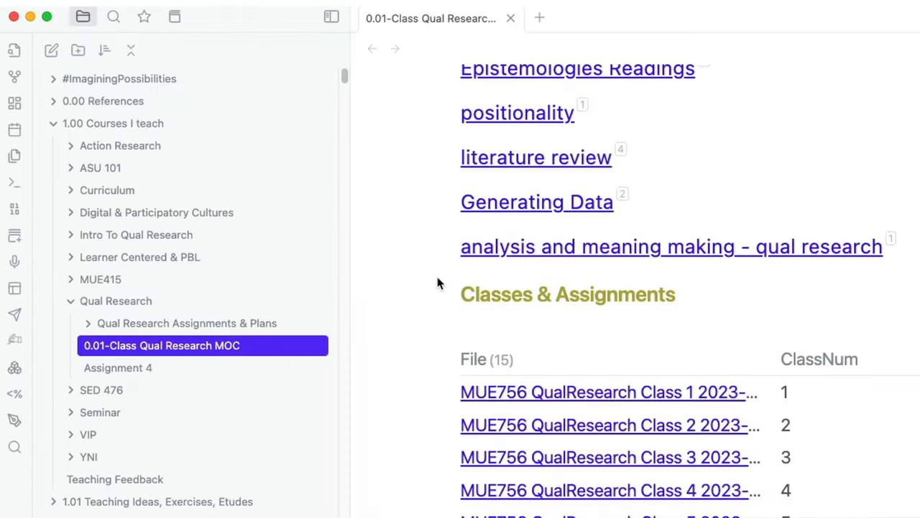
- Scroll the Classes & Assignments table to locate the Class 6 link
{"action": "scroll", "scroll_direction": "down", "scroll_amount": 3}
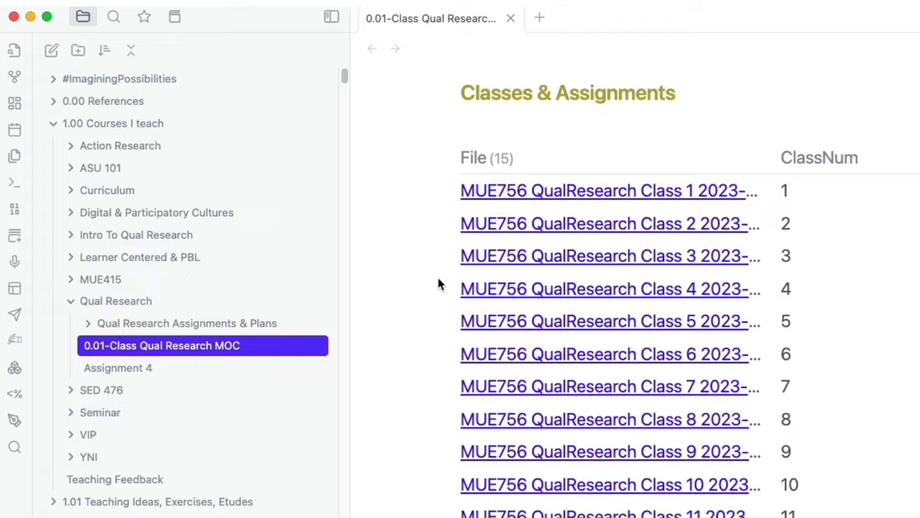
{"action": "scroll", "scroll_direction": "up", "scroll_amount": 3}
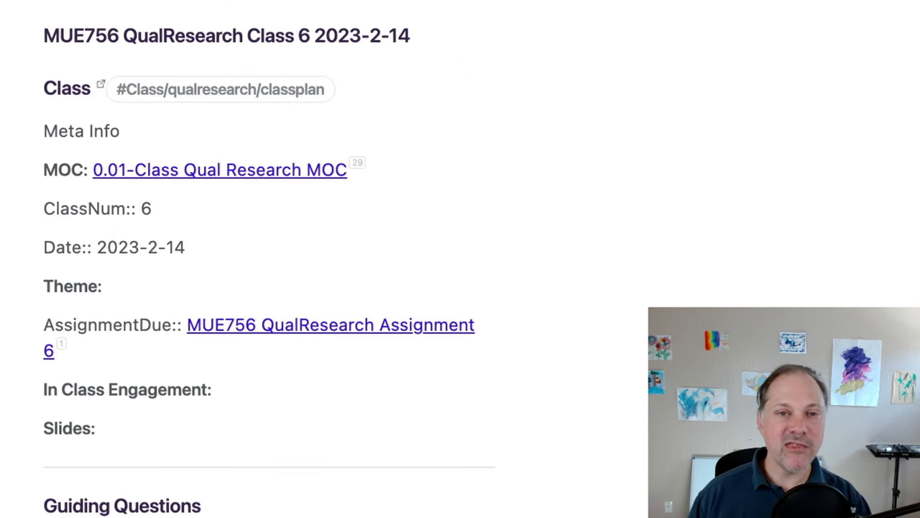
- Scroll down the file explorer to the Qual Research course folder
{"action": "scroll", "scroll_direction": "down", "scroll_amount": 3}
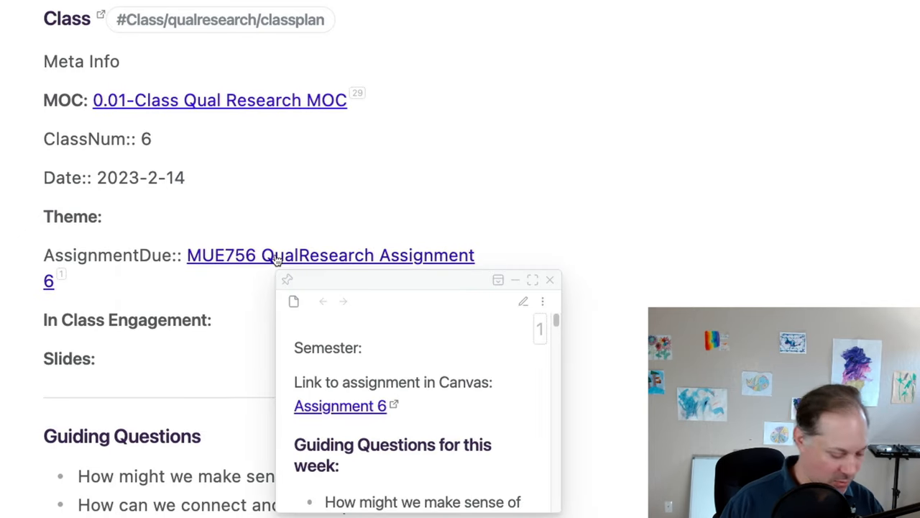
{"action": "scroll", "scroll_direction": "down", "scroll_amount": 3}
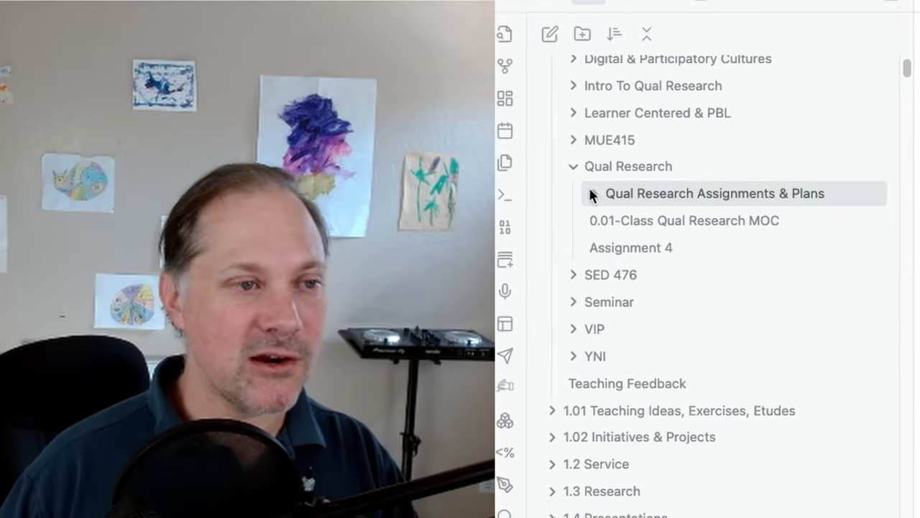
- Collapse Qual Research, expand MUE415 and its Assignments & Plans, and scroll down
{"action": "left_click", "coordinate": [573, 166]}
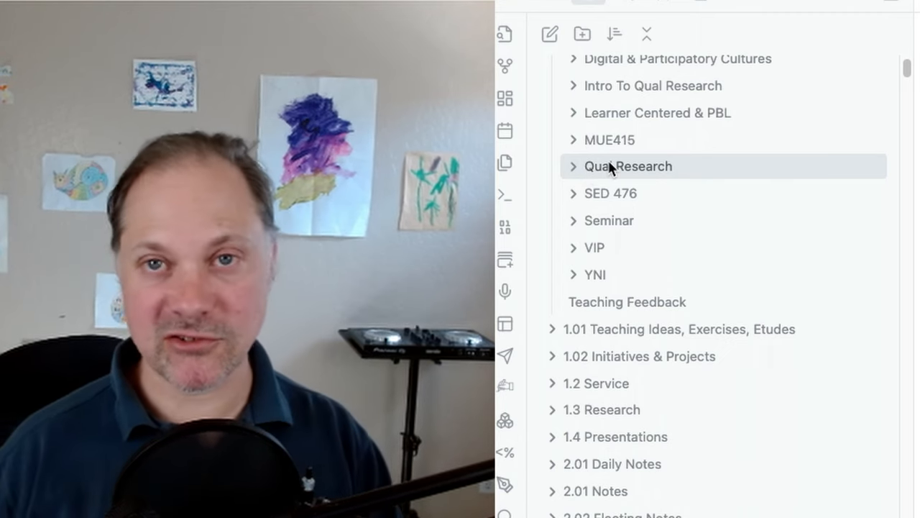
{"action": "left_click", "coordinate": [609, 140]}
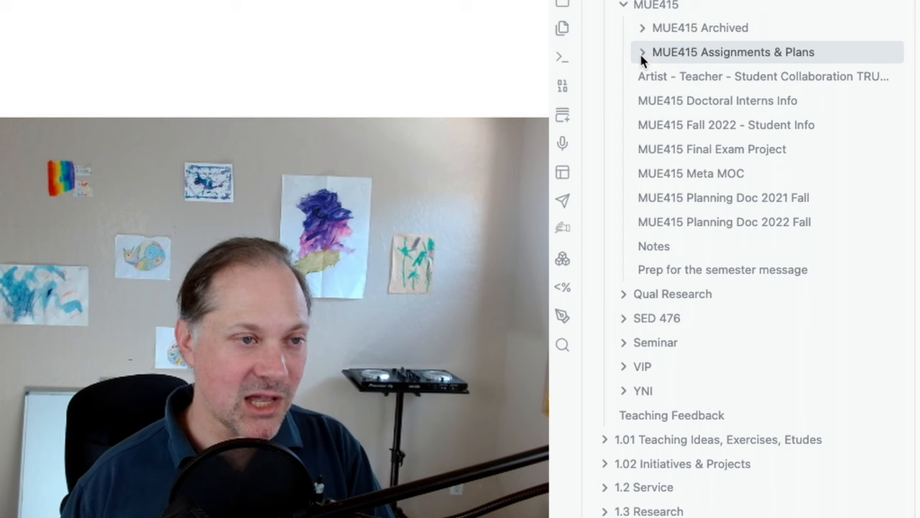
{"action": "left_click", "coordinate": [644, 52]}
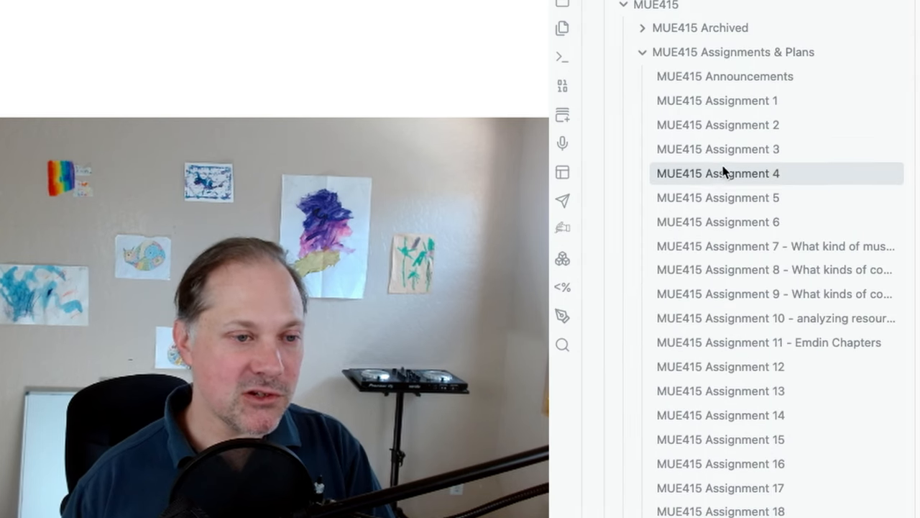
{"action": "scroll", "scroll_direction": "down", "scroll_amount": 3}
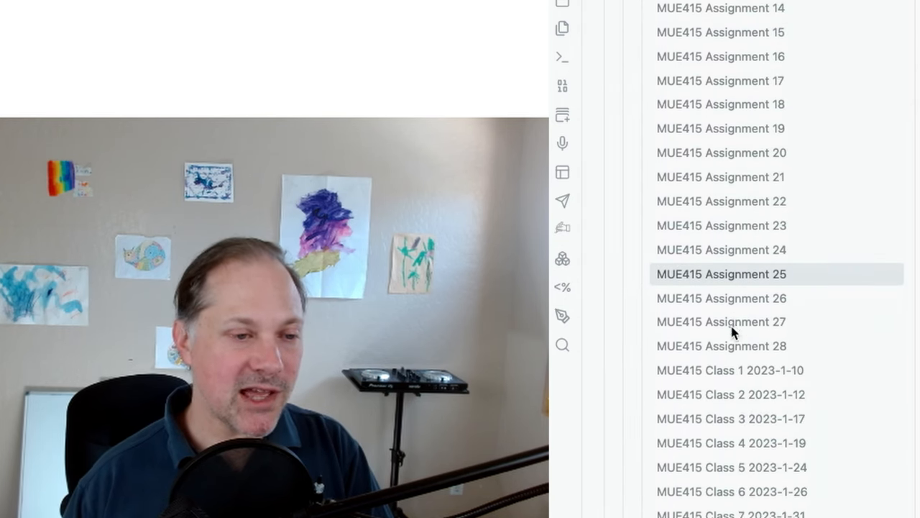
{"action": "scroll", "scroll_direction": "down", "scroll_amount": 3}
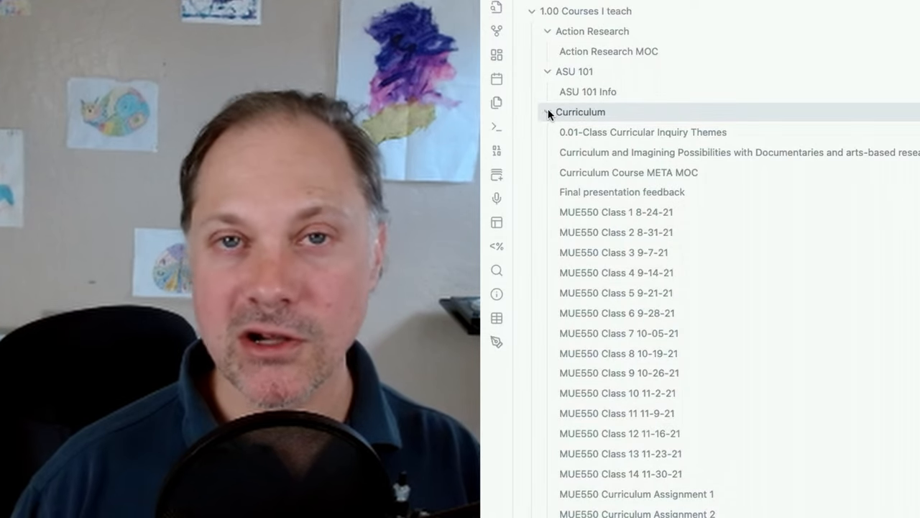
- Collapse Curriculum, Learner Centered & PBL, Qual Research and 1.00 Courses I teach
{"action": "left_click", "coordinate": [547, 111]}
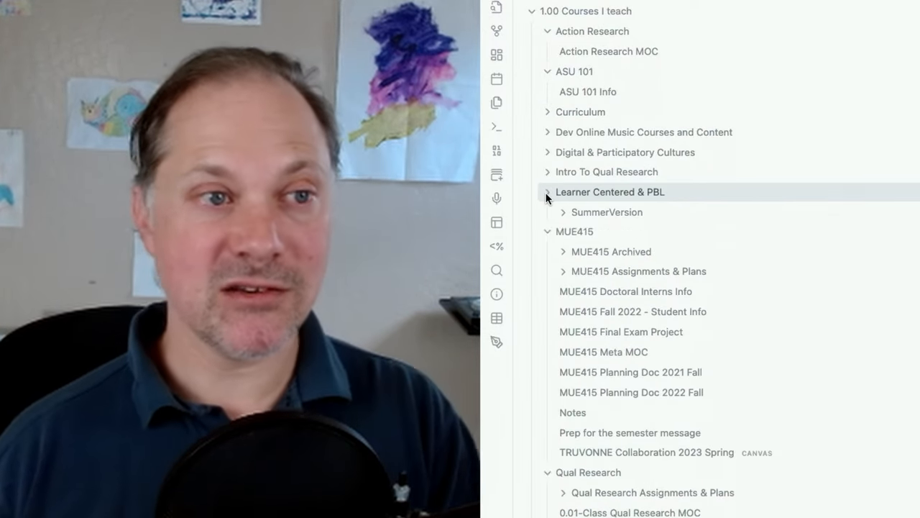
{"action": "left_click", "coordinate": [547, 231]}
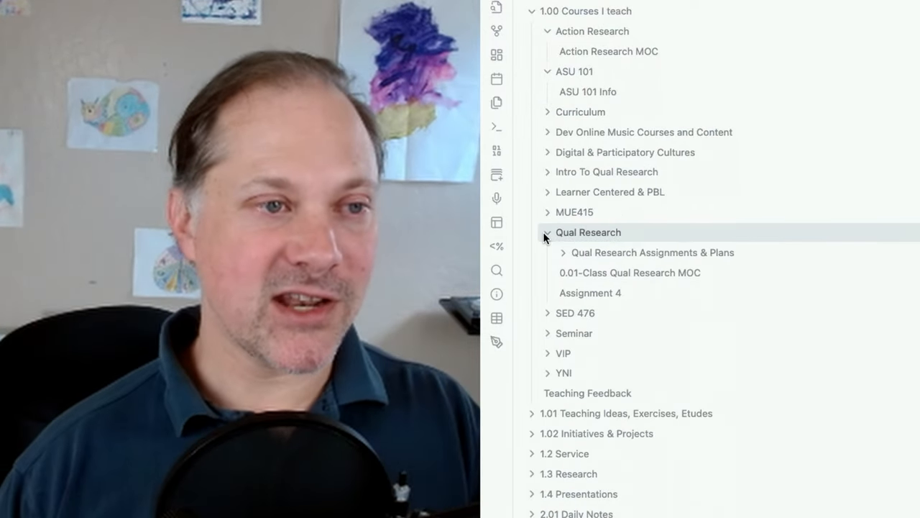
{"action": "left_click", "coordinate": [548, 232]}
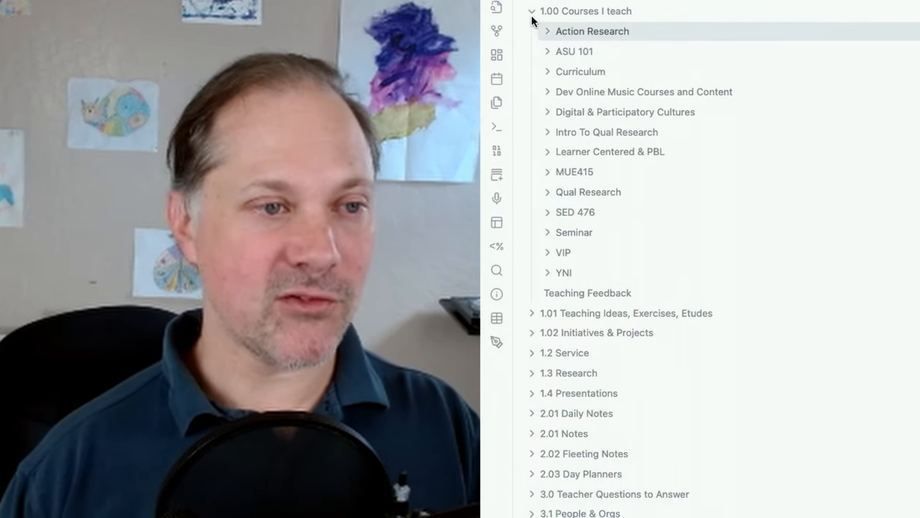
{"action": "left_click", "coordinate": [532, 11]}
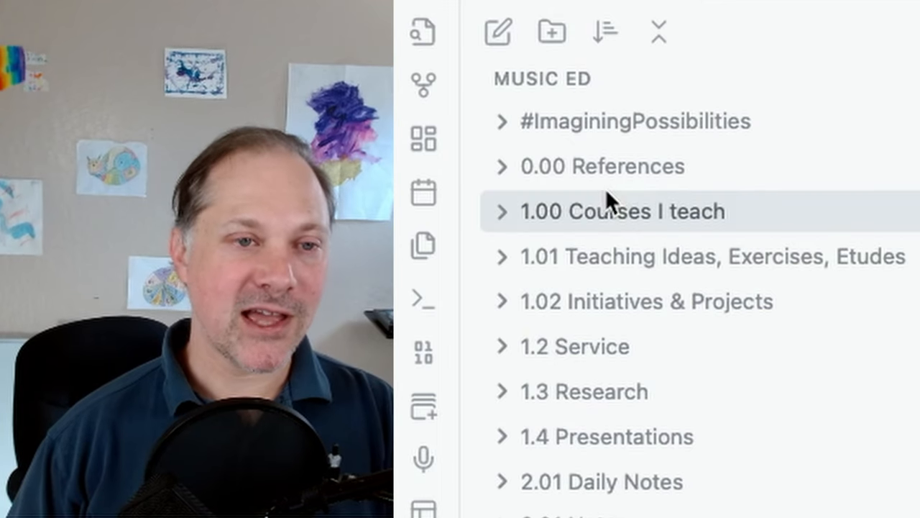
{"action": "mouse_move", "coordinate": [618, 166]}
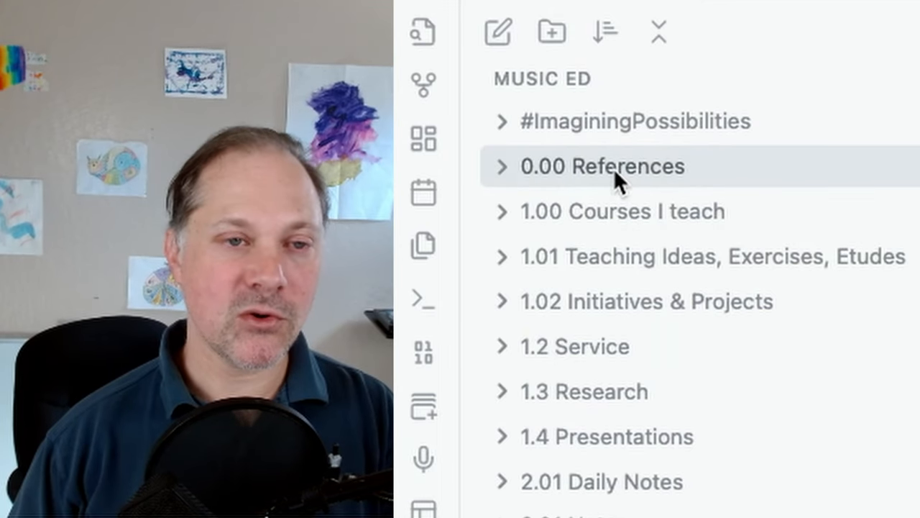
{"action": "mouse_move", "coordinate": [640, 255]}
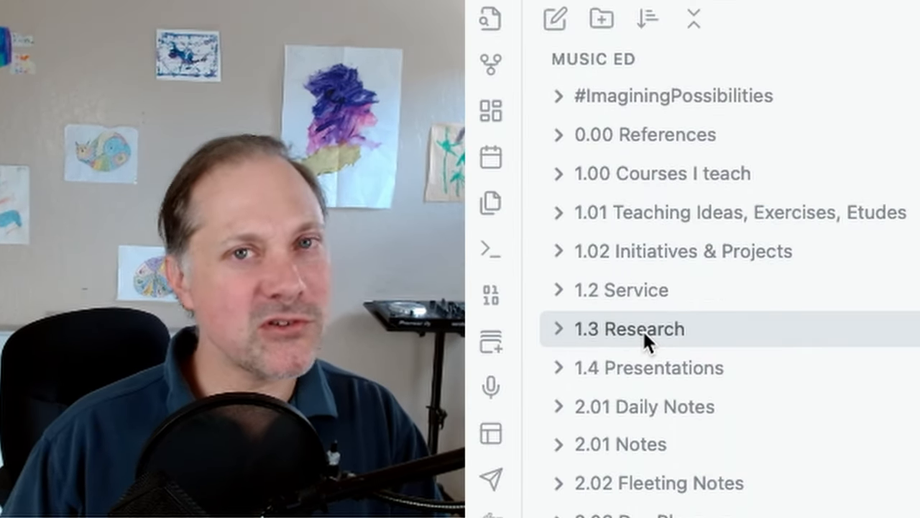
{"action": "mouse_move", "coordinate": [647, 251]}
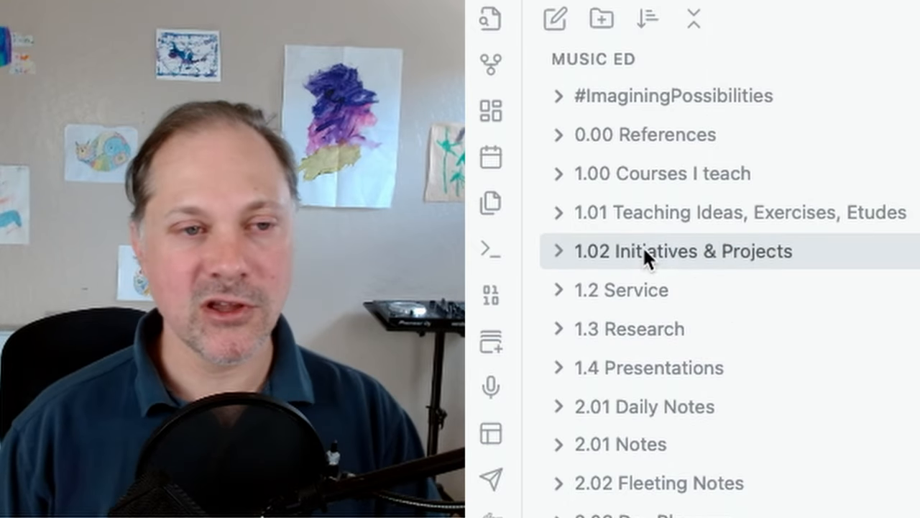
- Expand the 1.02 Initiatives & Projects folder in the file explorer
{"action": "left_click", "coordinate": [560, 250]}
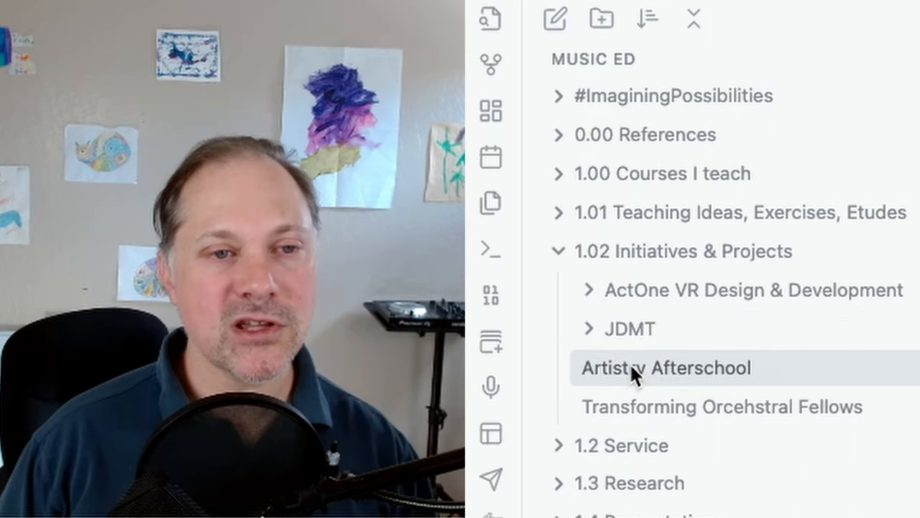
{"action": "mouse_move", "coordinate": [629, 329]}
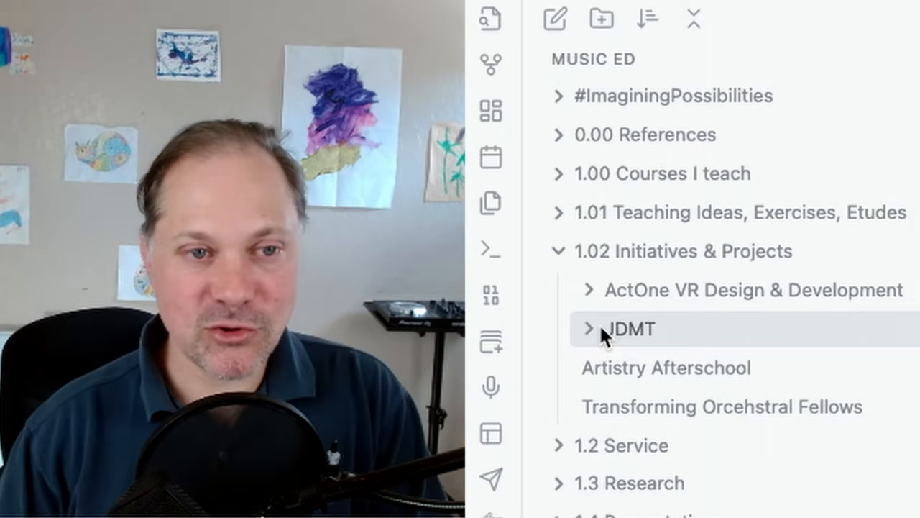
{"action": "mouse_move", "coordinate": [716, 291]}
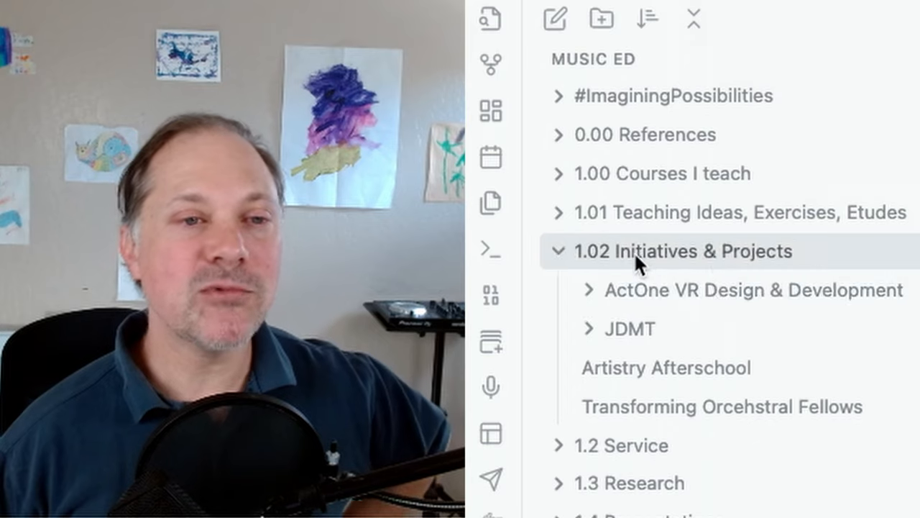
{"action": "mouse_move", "coordinate": [615, 306]}
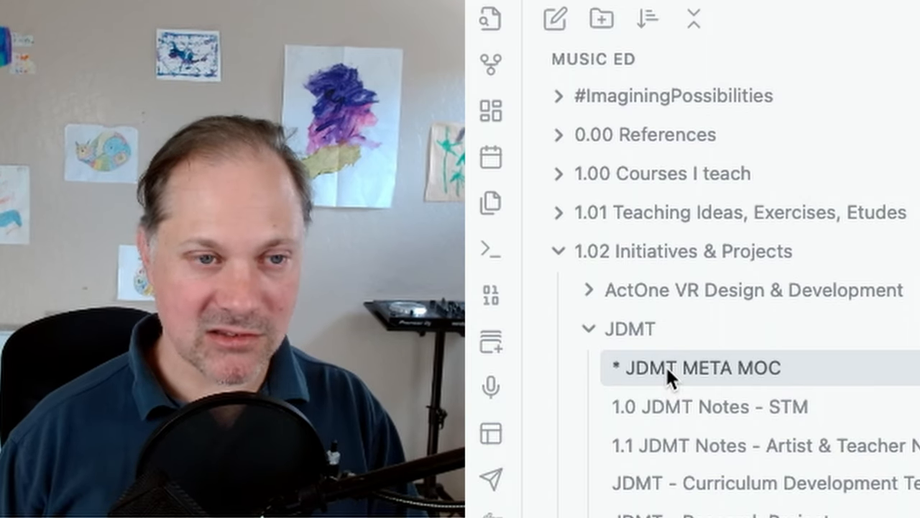
- Collapse the 1.02 Initiatives & Projects folder to show only top-level folders
{"action": "left_click", "coordinate": [588, 329]}
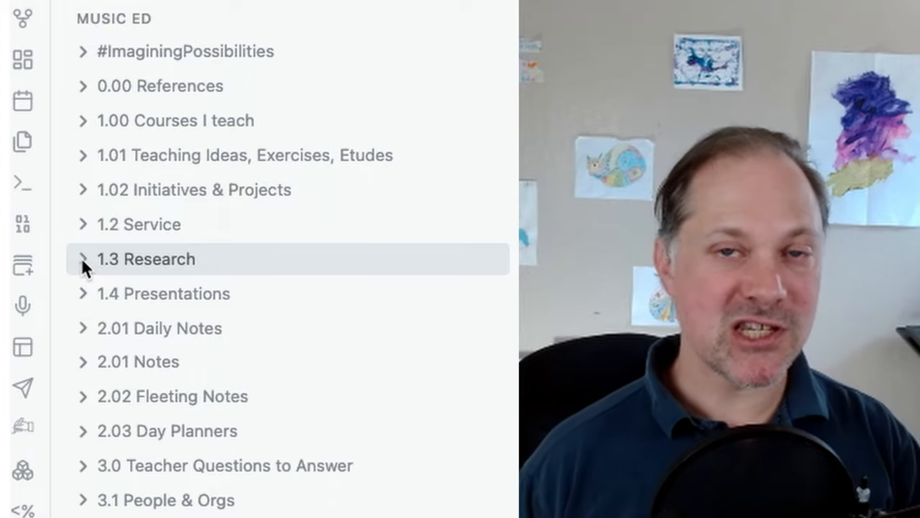
- Expand 1.3 Research and open the LiquidWeber research canvas
{"action": "left_click", "coordinate": [93, 259]}
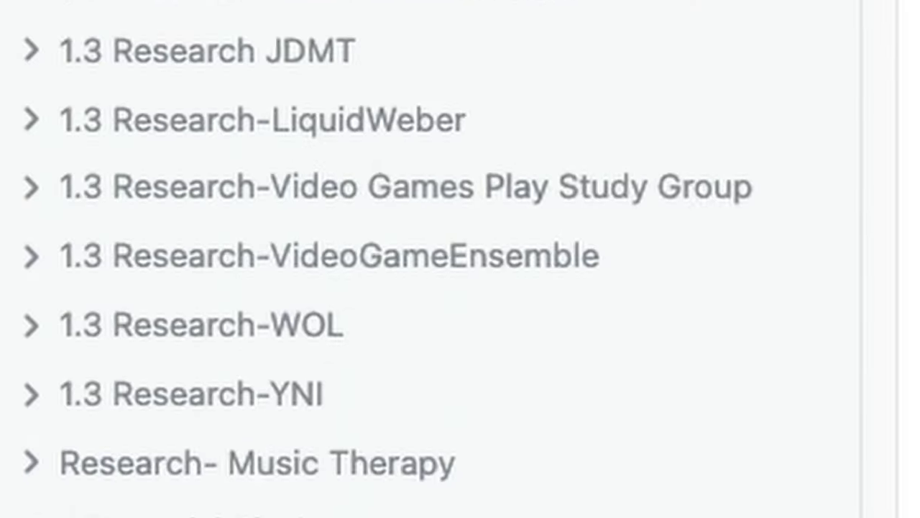
{"action": "left_click", "coordinate": [21, 14]}
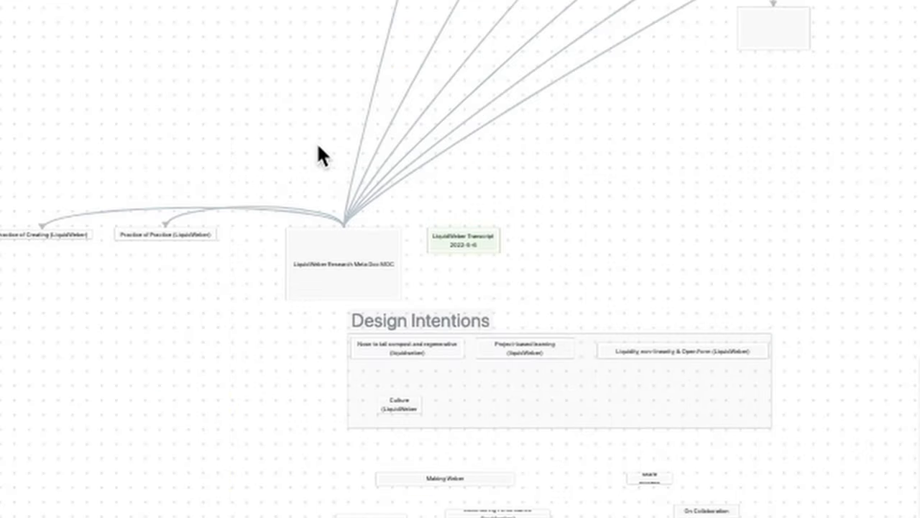
- Scroll the canvas, then open the -LiquidWeberMOC note from the file explorer
{"action": "scroll", "scroll_direction": "down", "scroll_amount": 3}
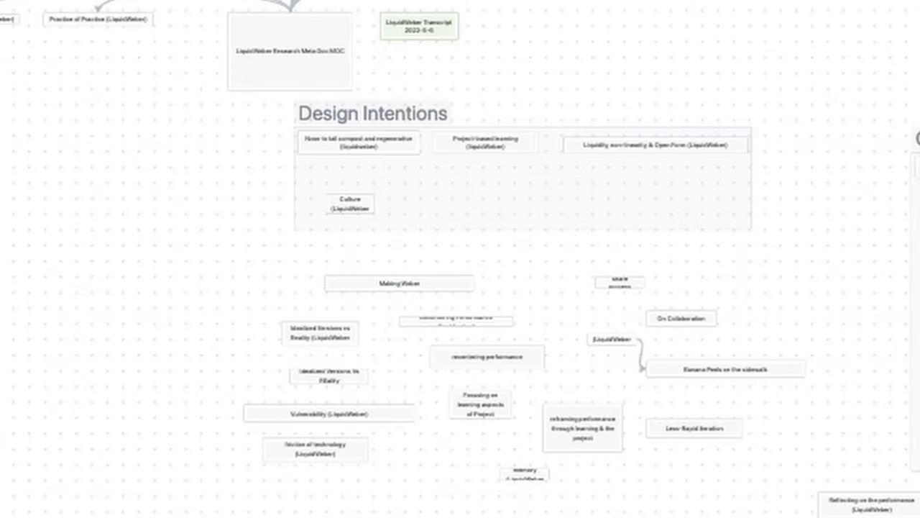
{"action": "mouse_move", "coordinate": [336, 280]}
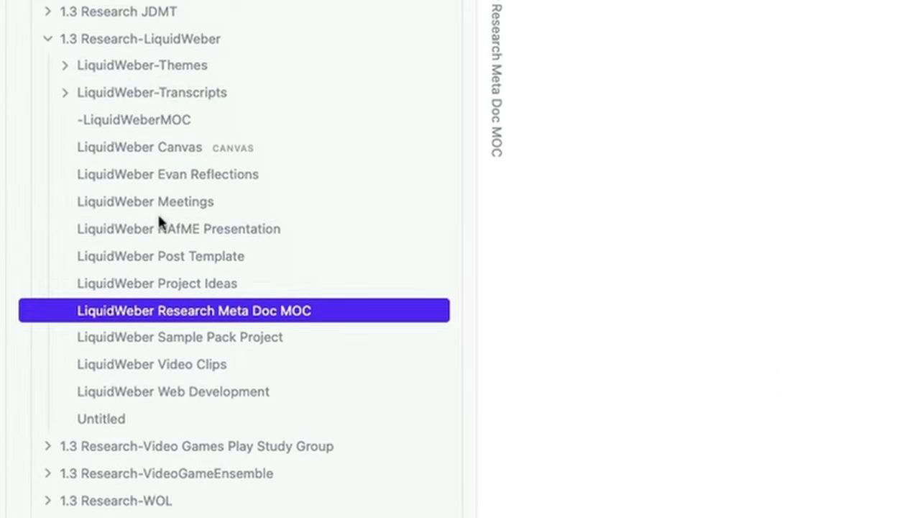
{"action": "left_click", "coordinate": [133, 119]}
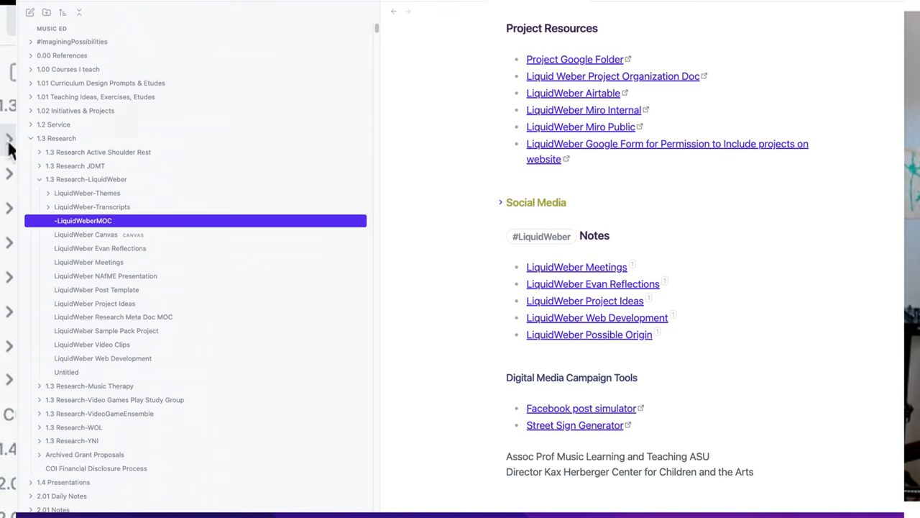